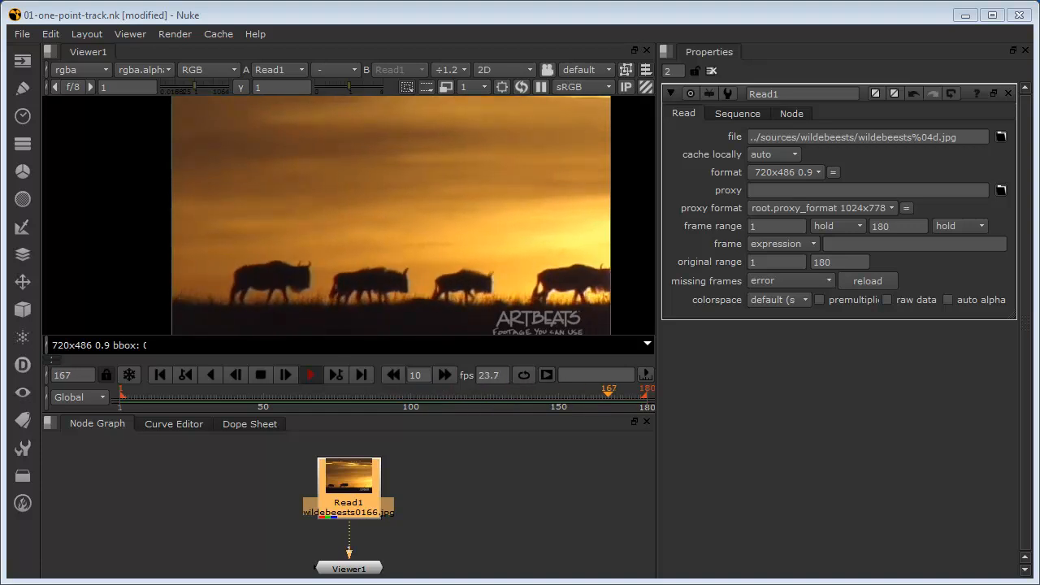
Scrub through the wildebeest footage, then return to frame 1
left_click_drag(609, 393, 220, 392)
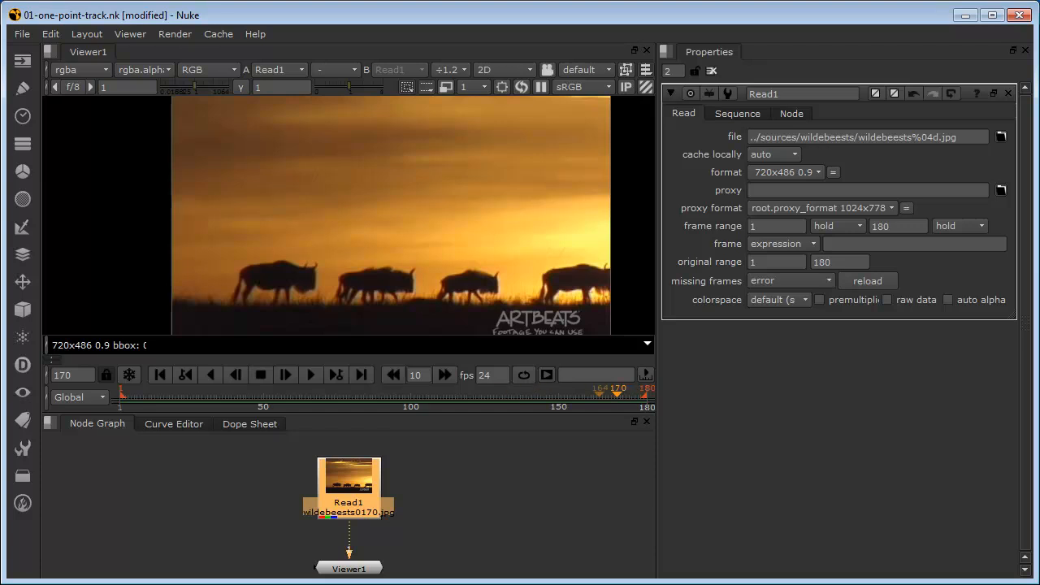
left_click(160, 374)
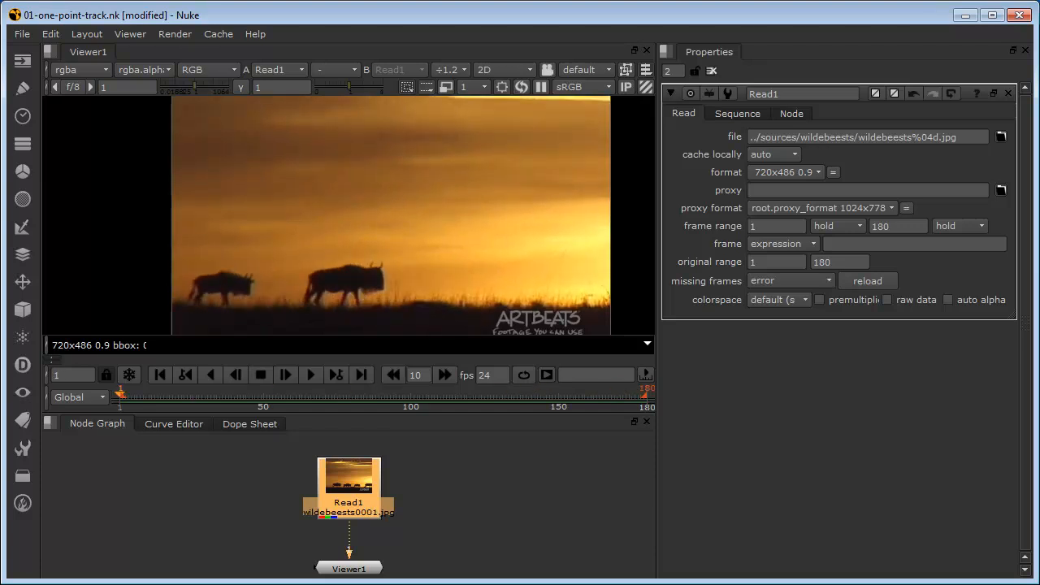
left_click(160, 375)
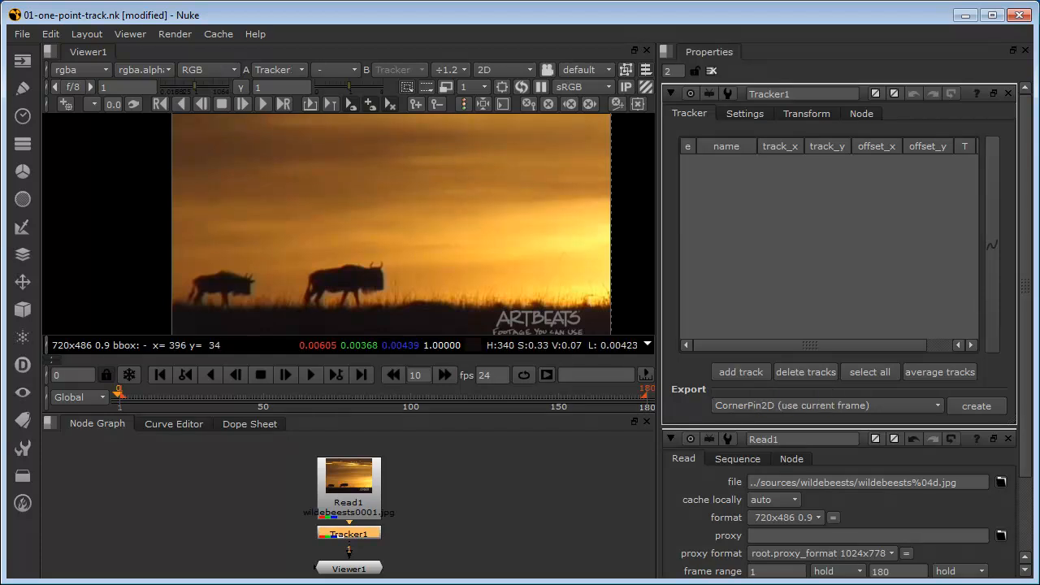
mouse_move(740, 371)
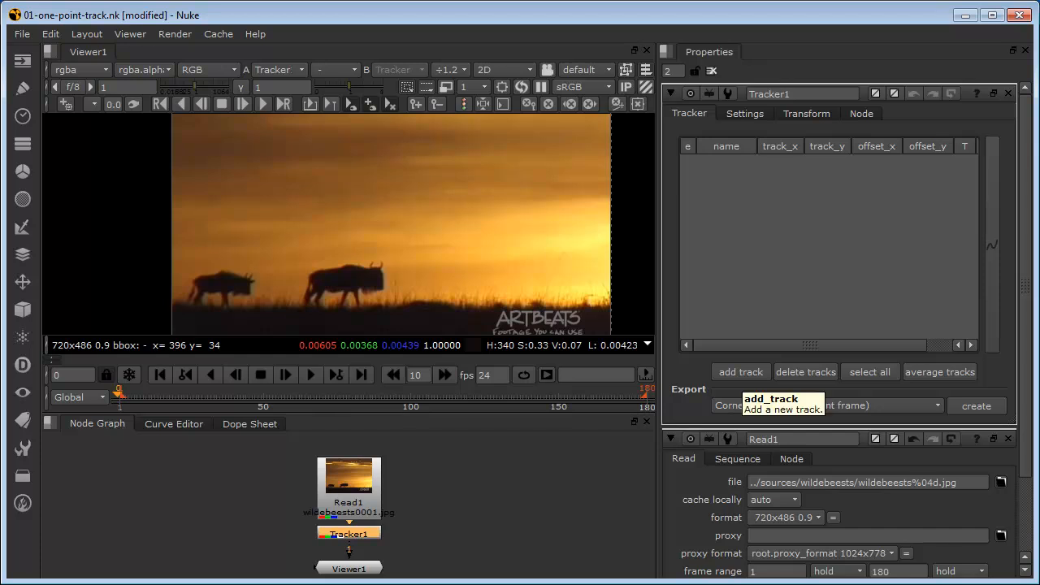
Add track 1 to Tracker1, placed at about x 295.5, y 224
left_click(740, 371)
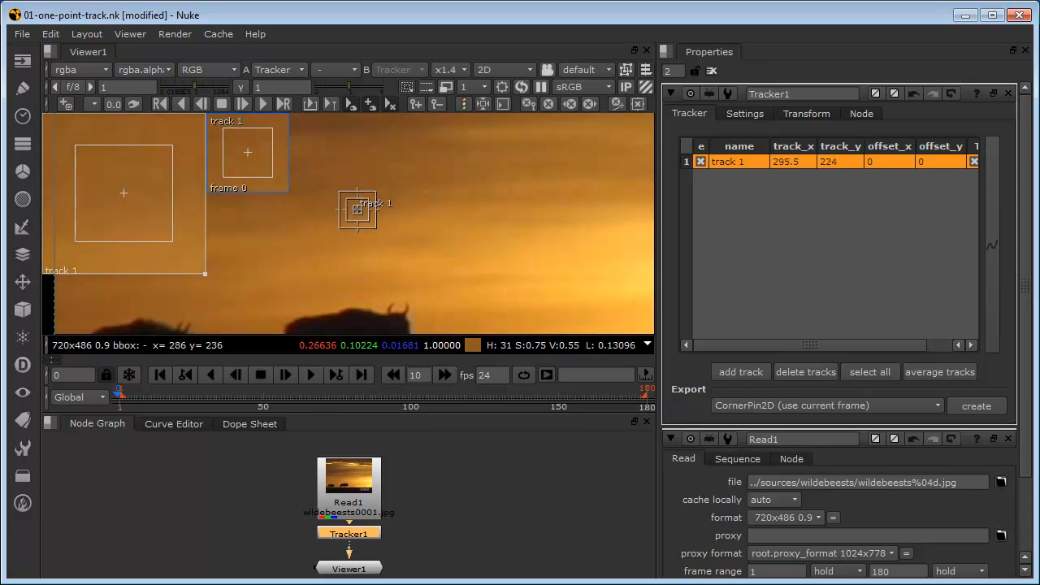
Drag track 1 onto the wildebeest's head at about 124.5, 120.5
left_click_drag(358, 210, 238, 298)
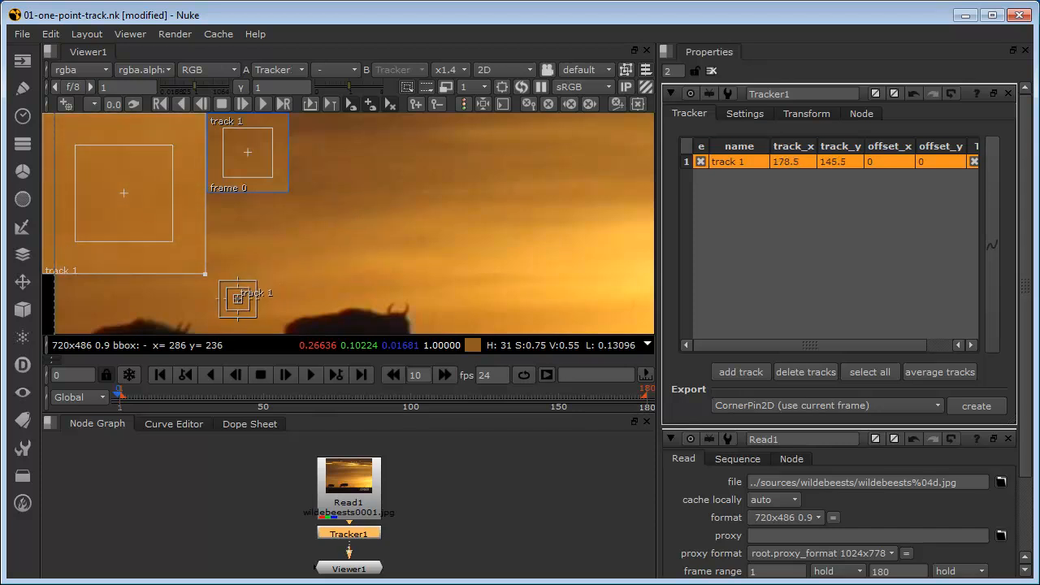
left_click_drag(239, 298, 246, 311)
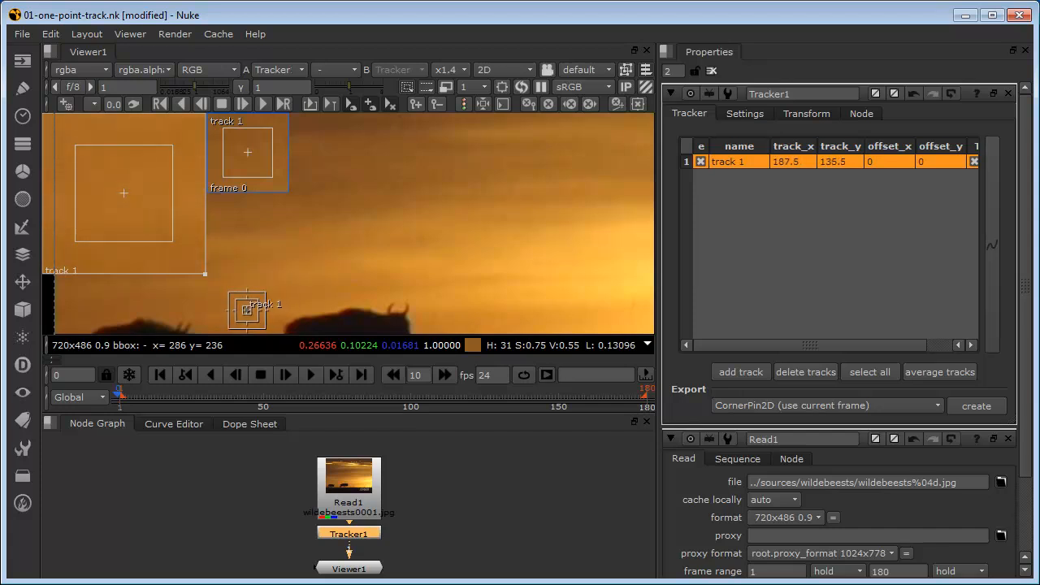
left_click_drag(247, 311, 240, 302)
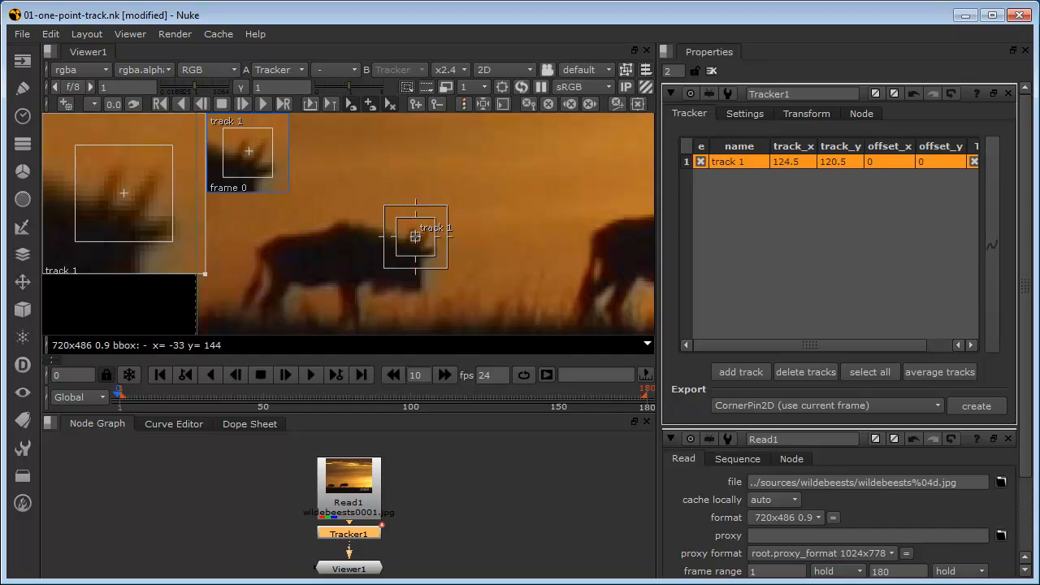
mouse_move(398, 236)
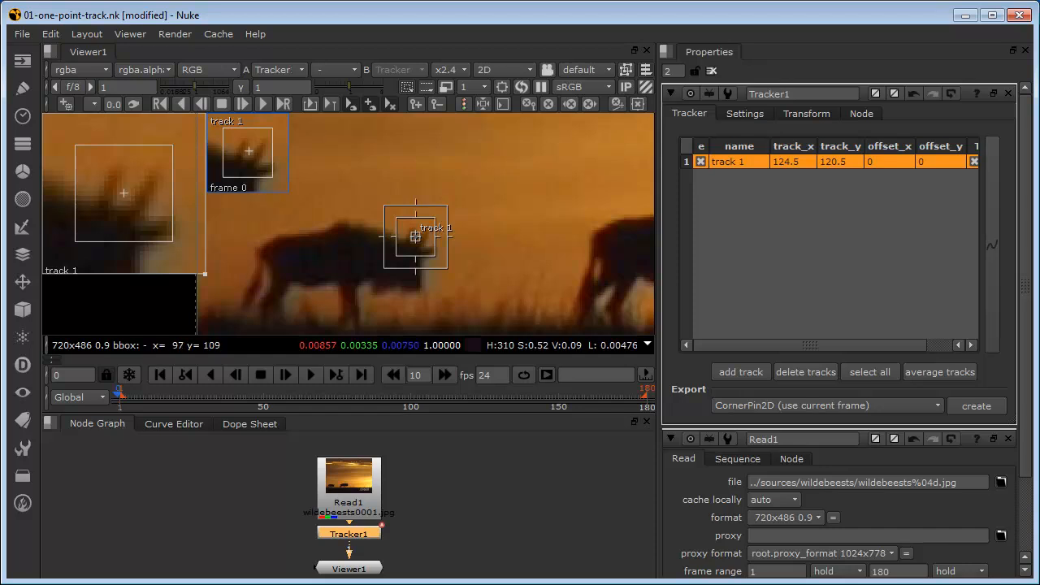
mouse_move(416, 235)
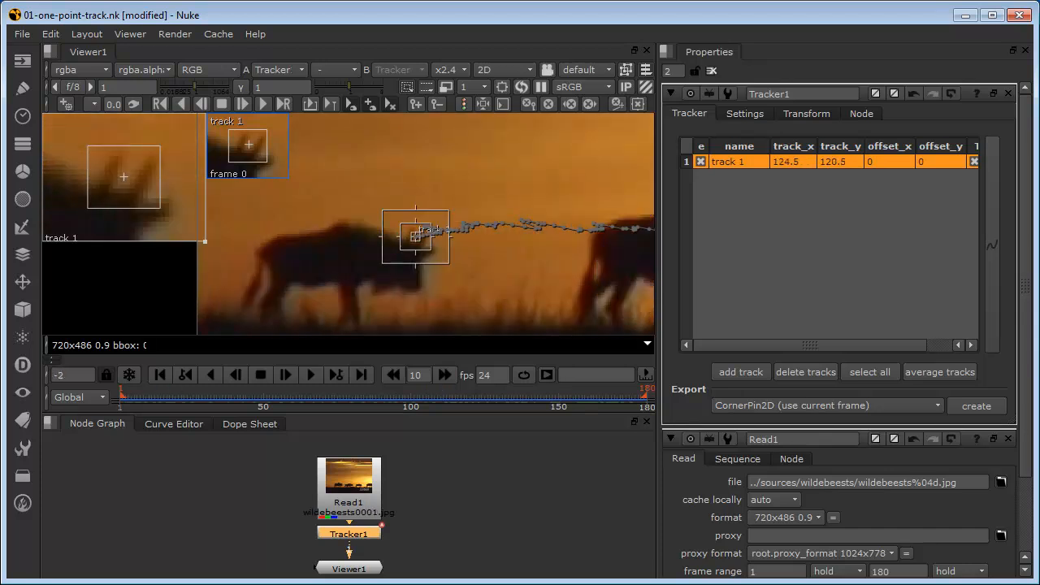
left_click(311, 375)
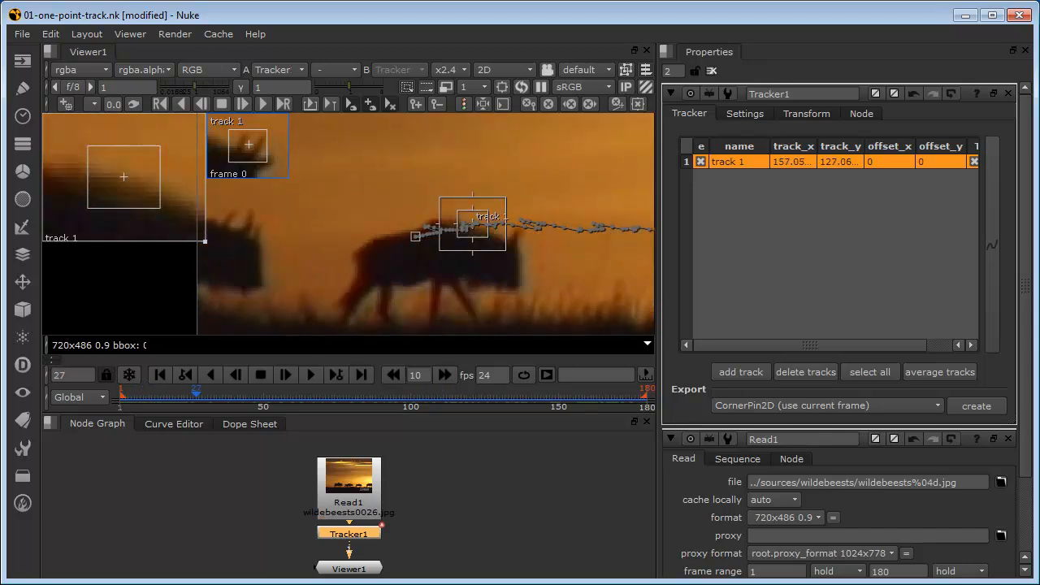
left_click(210, 375)
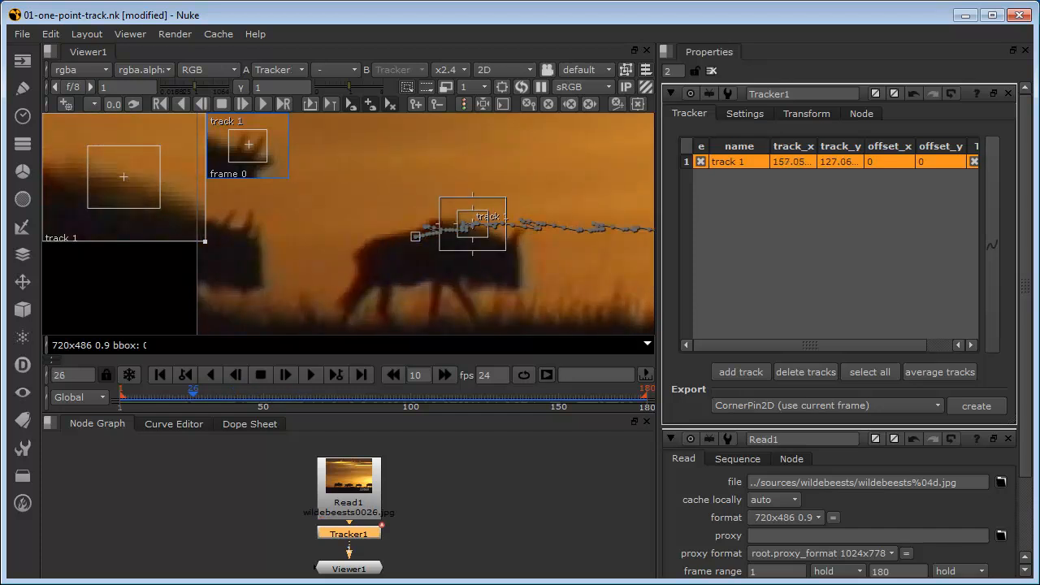
left_click(160, 375)
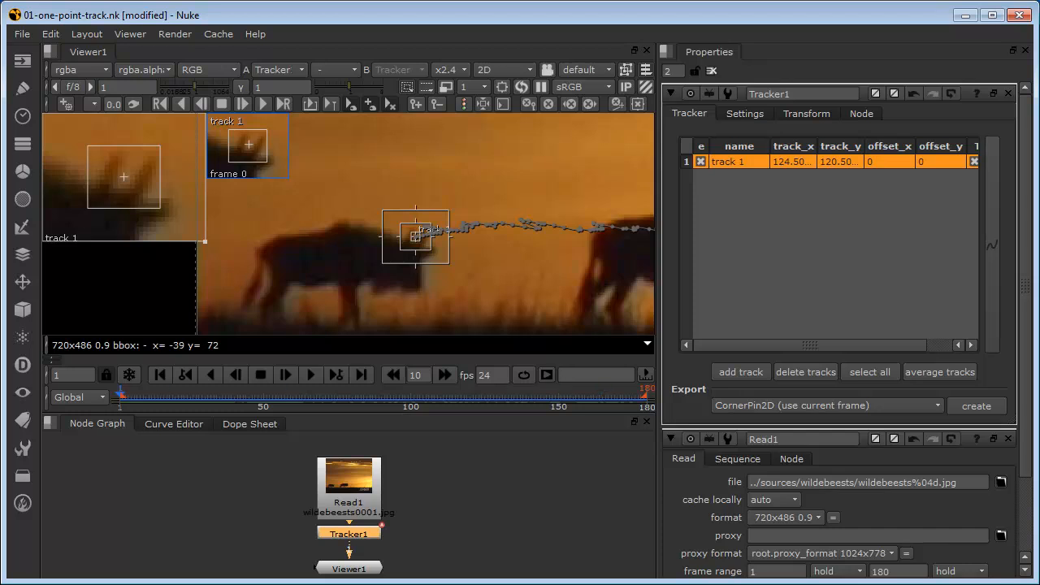
left_click(806, 113)
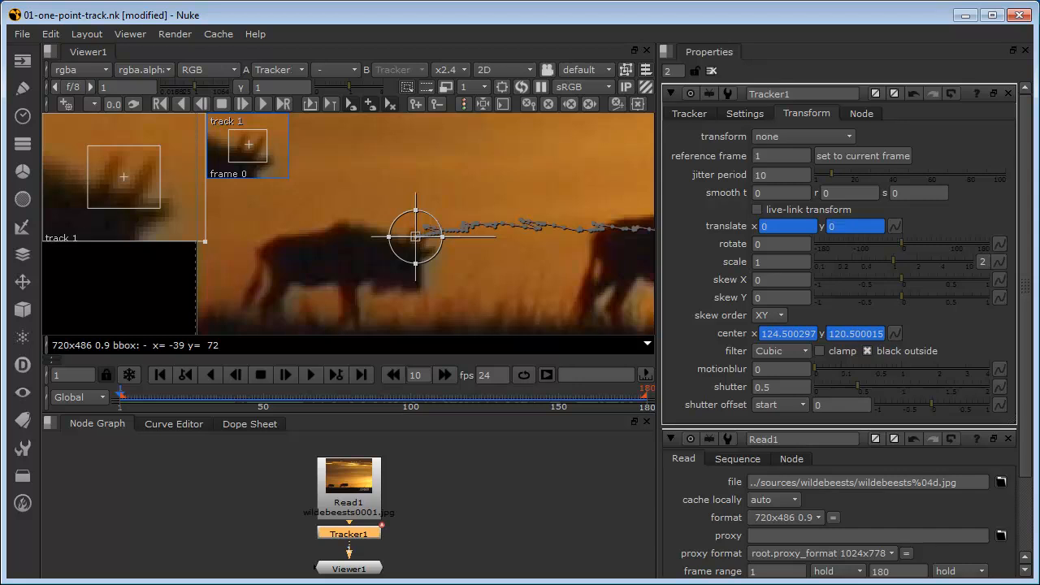
left_click(688, 113)
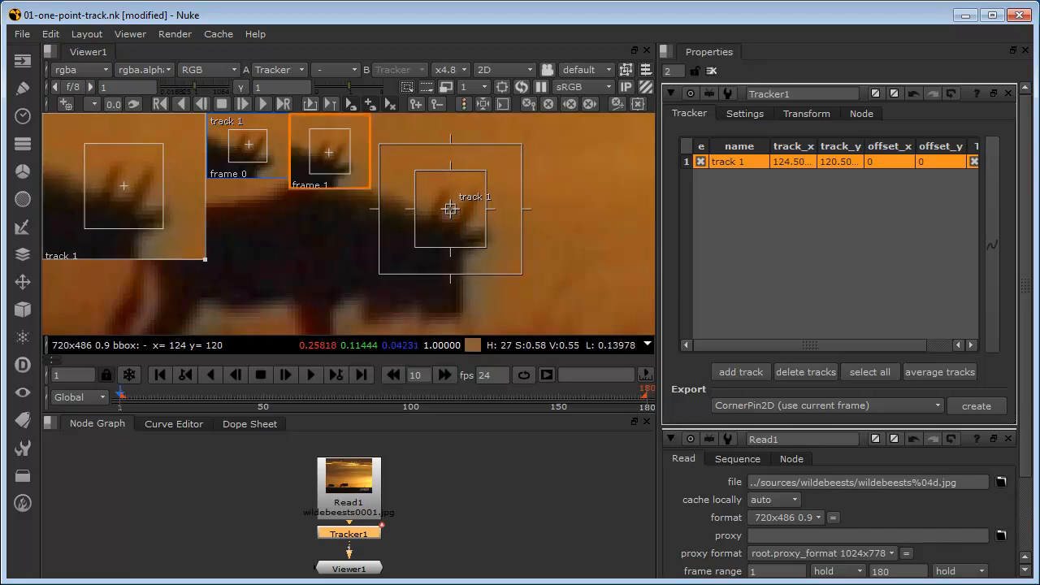
Shift track 1's frame-1 point left to about x 117, y 120.19
left_click_drag(451, 210, 423, 209)
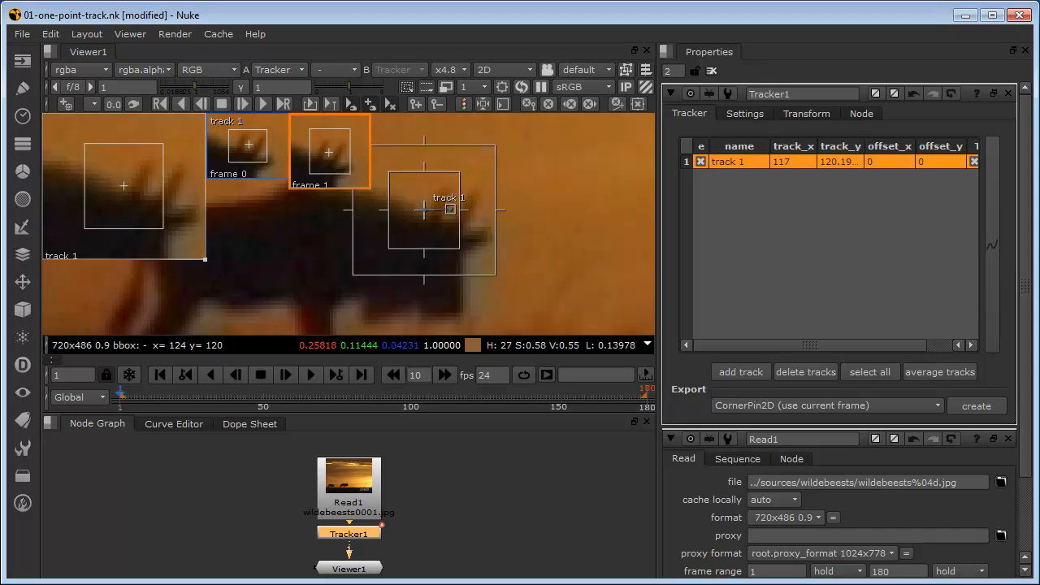
left_click_drag(422, 211, 475, 223)
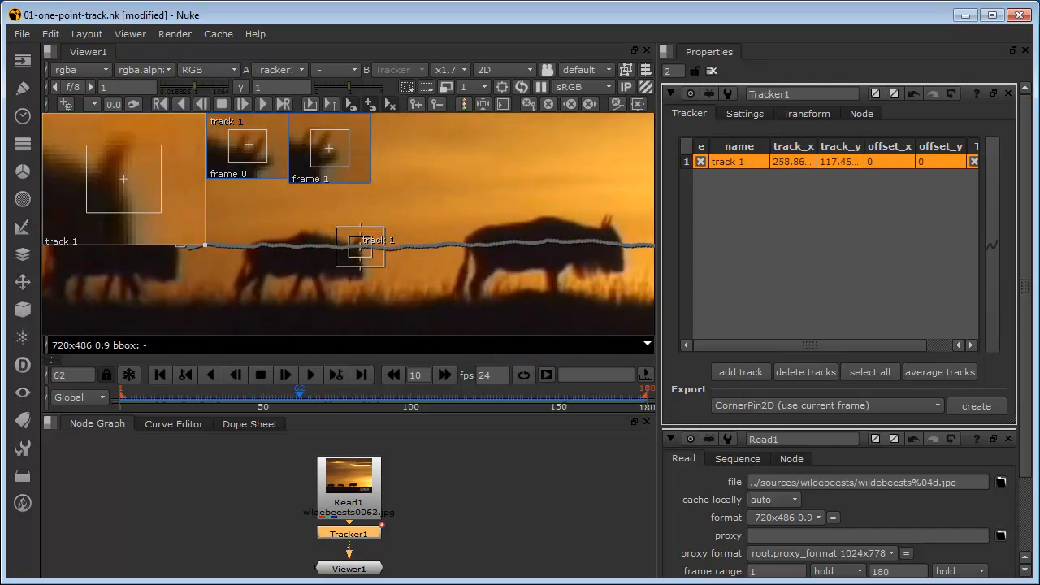
Play through the shot to check track 1's smooth path
left_click(312, 374)
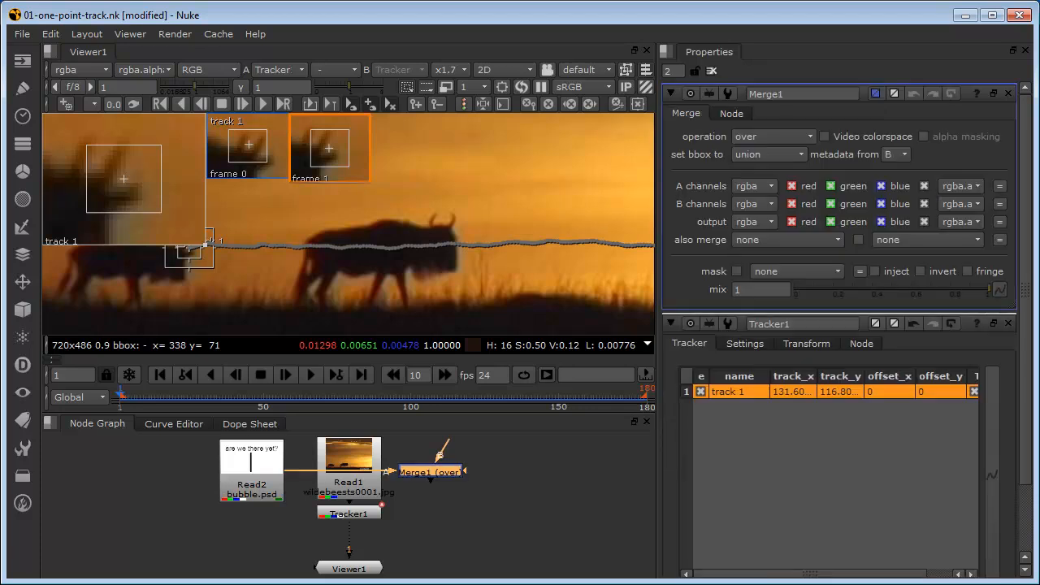
Place Merge1 under Tracker1, feed Read2 into input A, and view Merge1
left_click_drag(430, 471, 272, 552)
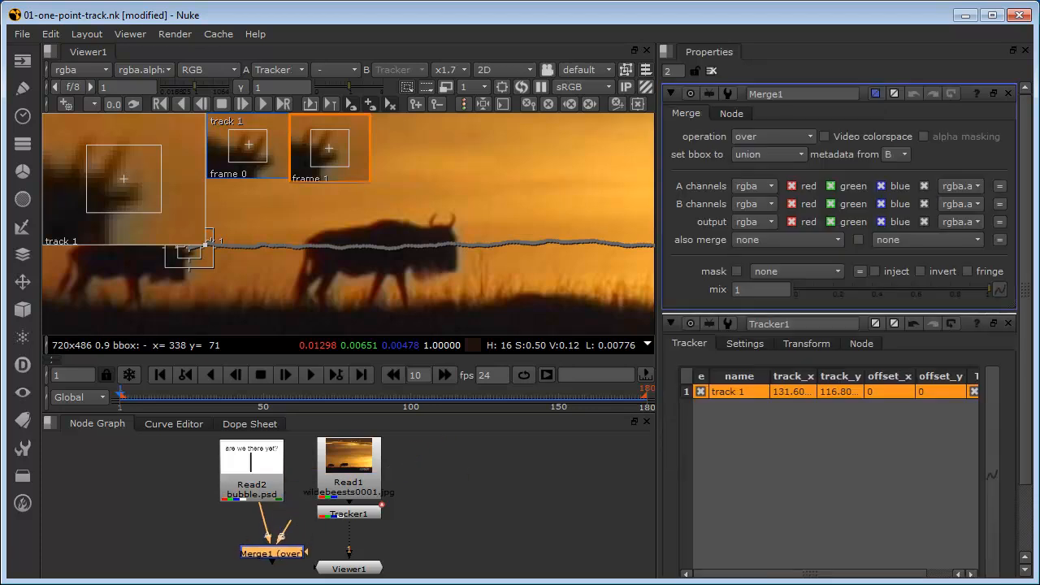
left_click_drag(272, 552, 337, 551)
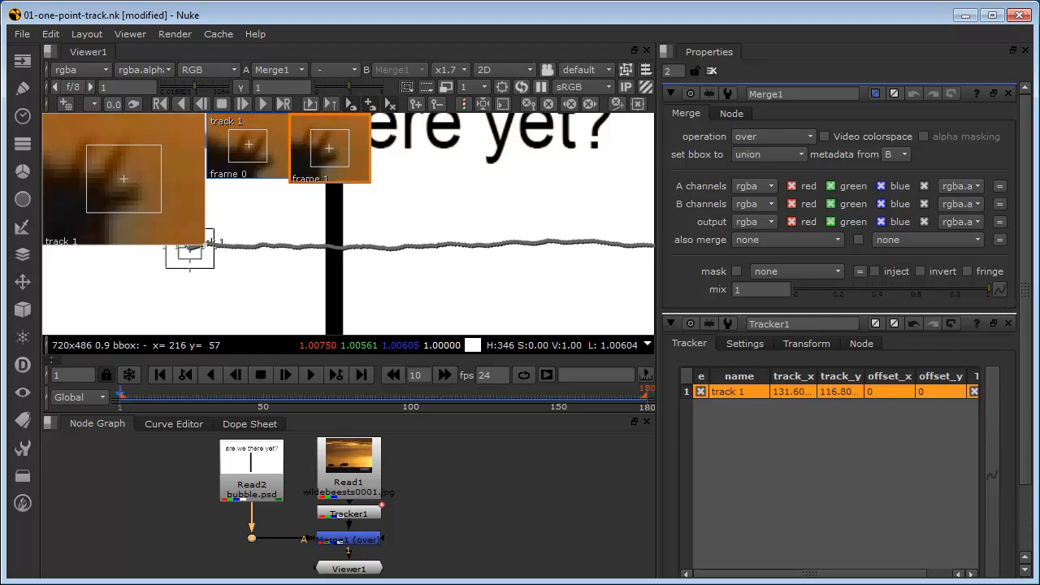
left_click_drag(349, 567, 515, 532)
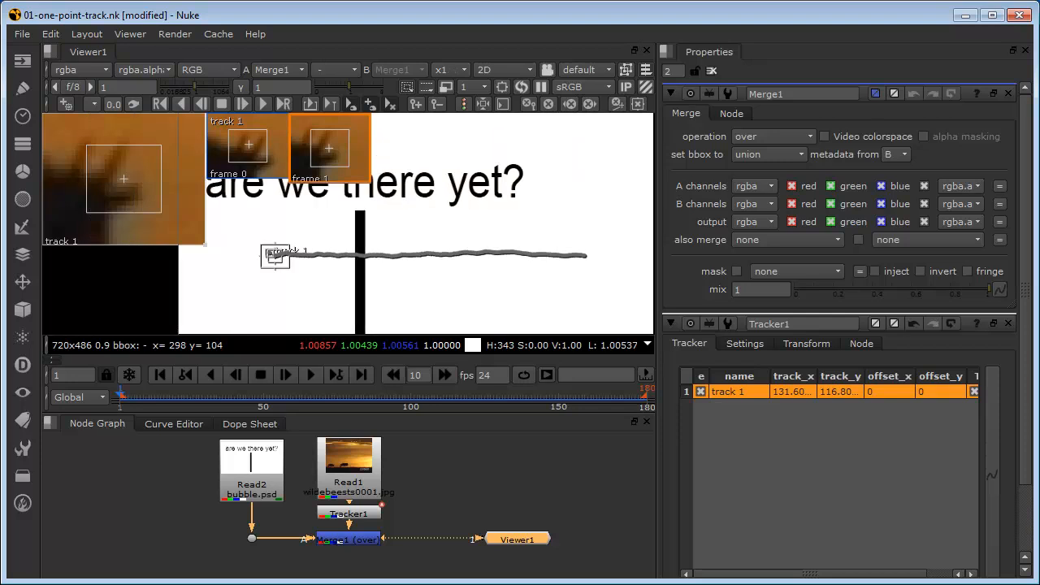
Zoom the viewer out to show the full 720x486 merged frame
left_click(450, 69)
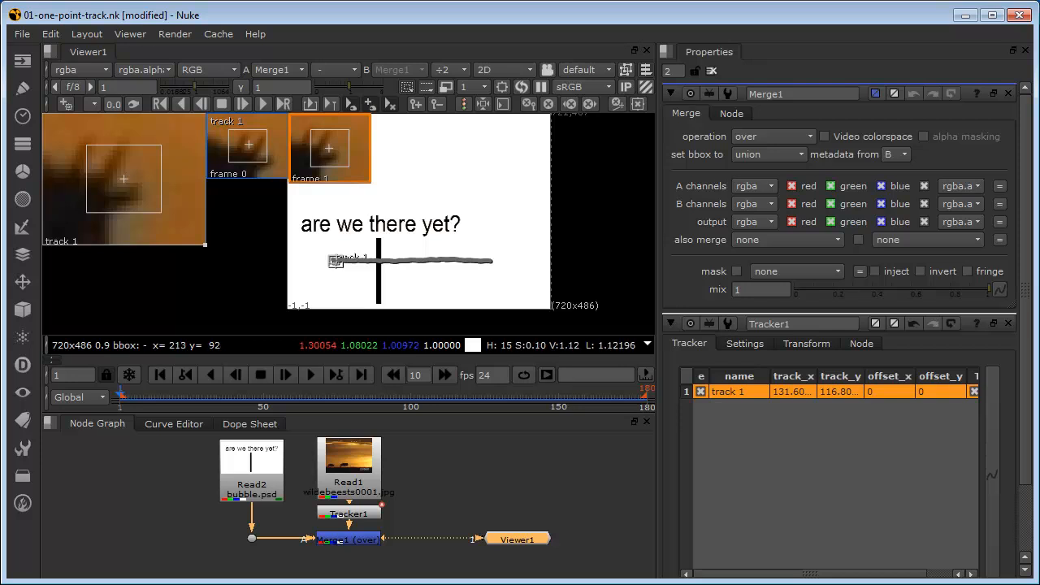
mouse_move(378, 277)
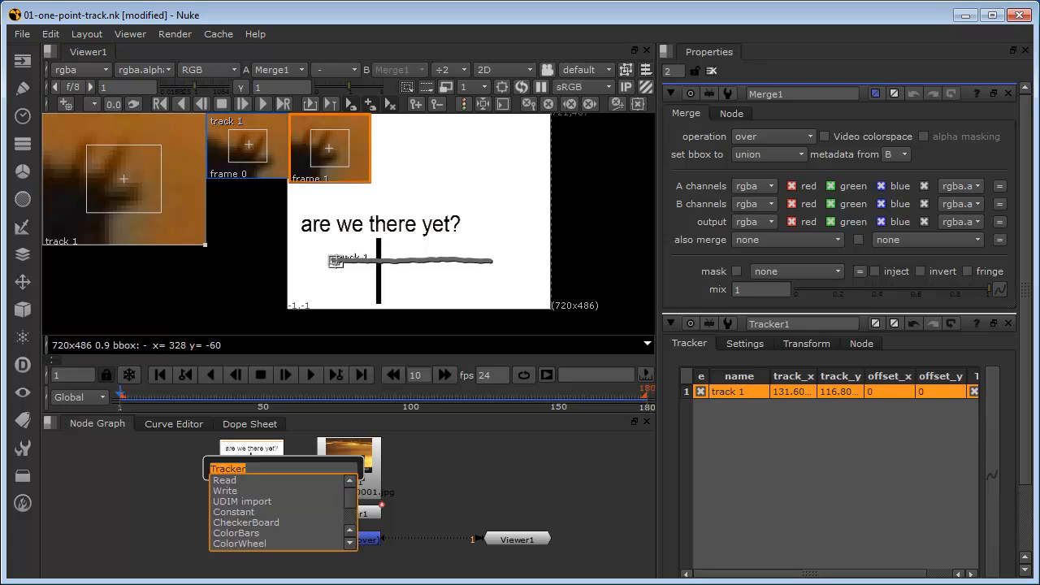
Insert a Premult node after Read2 via 'preml' search
type("preml")
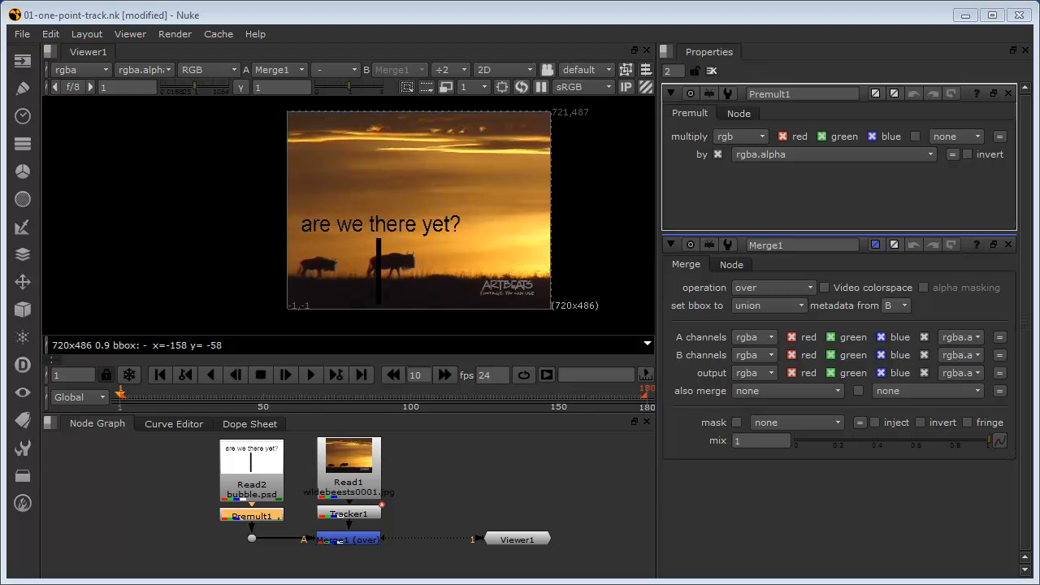
Add a default Transform1 node after Premult1
left_click(251, 471)
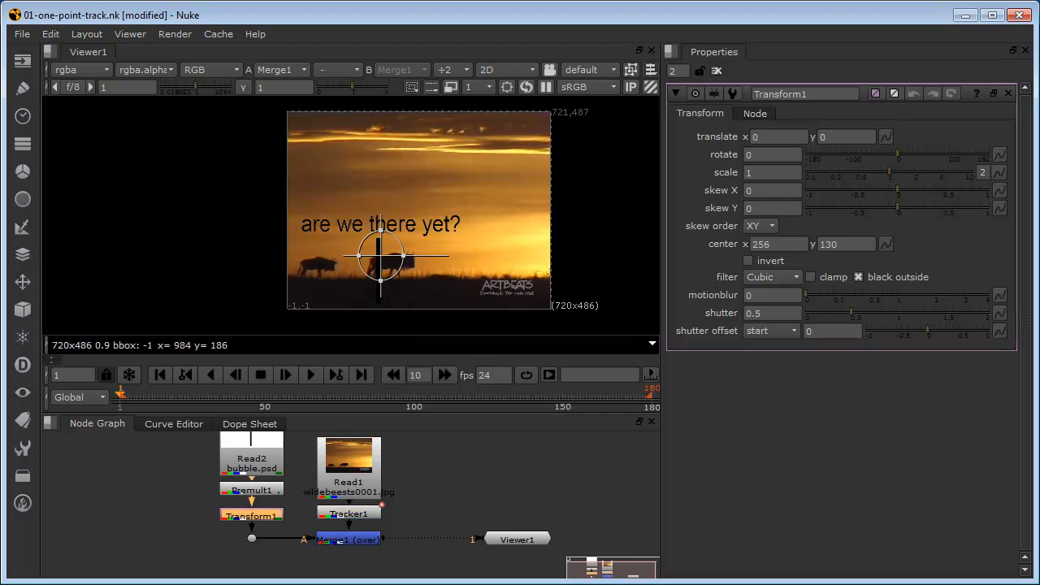
mouse_move(1000, 155)
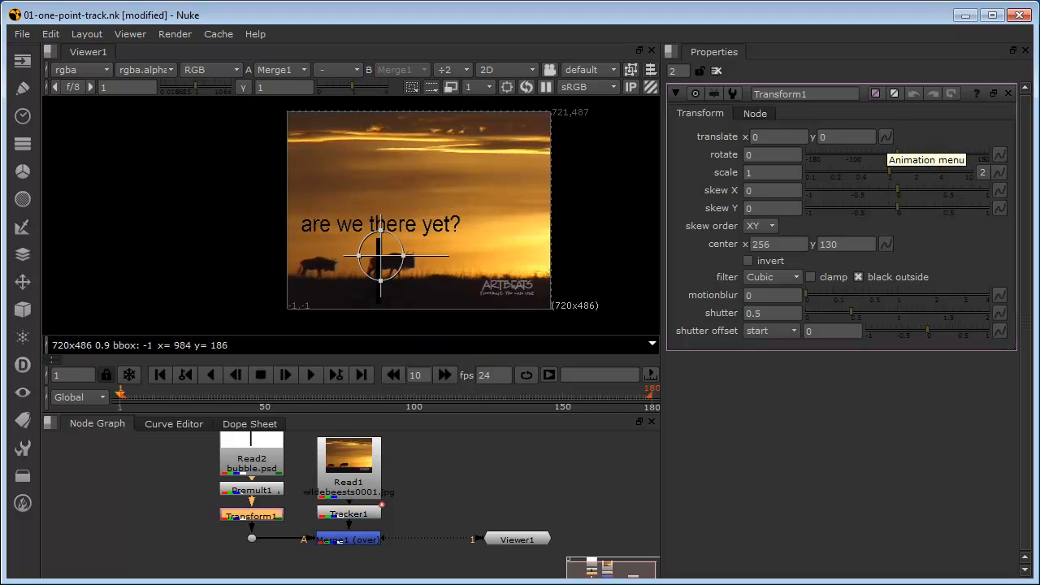
Link Transform1's translate to Tracker1 track 1 (131.6, 116.8)
left_click(886, 136)
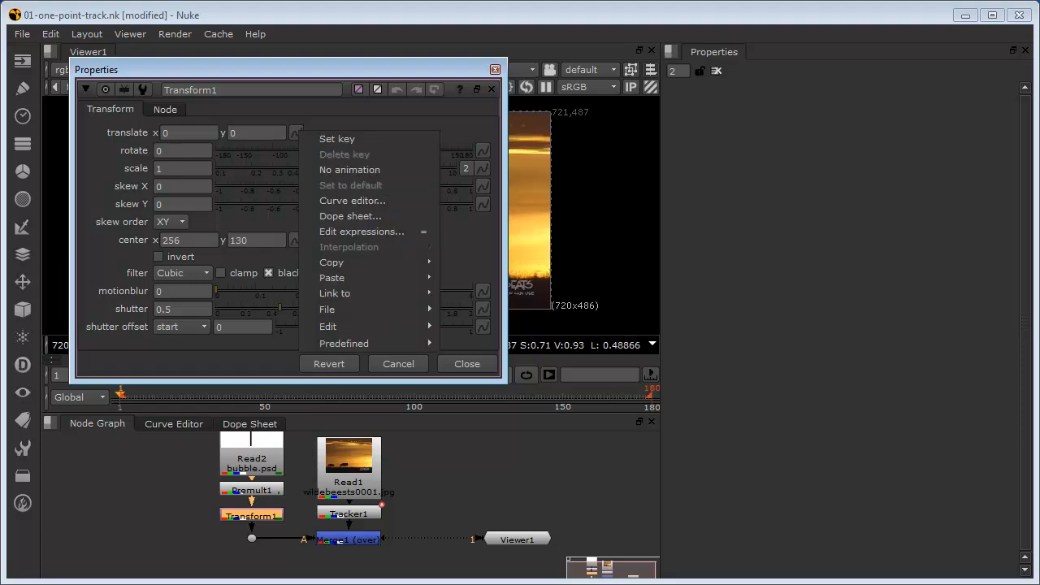
mouse_move(335, 293)
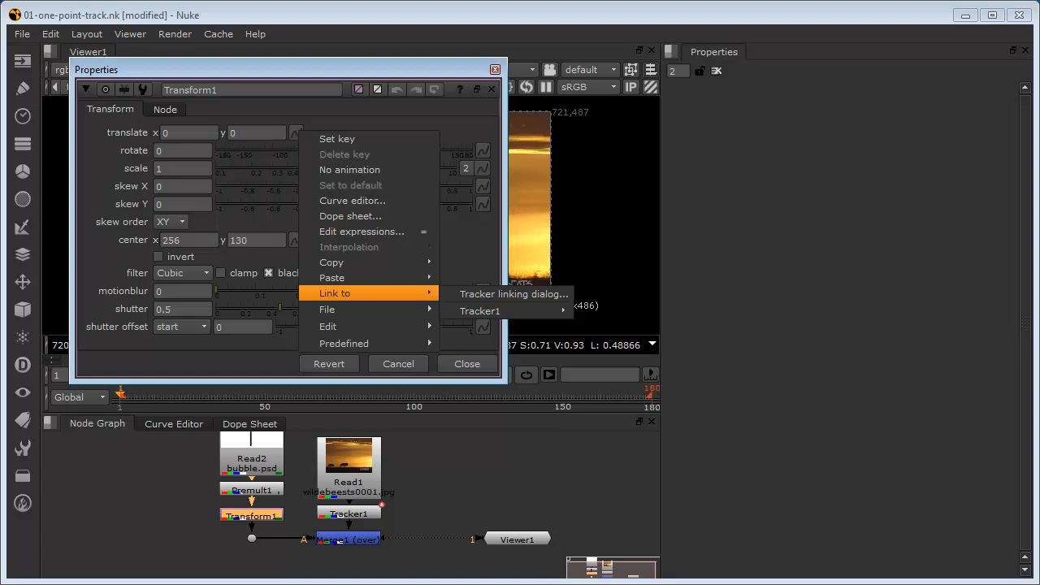
mouse_move(480, 311)
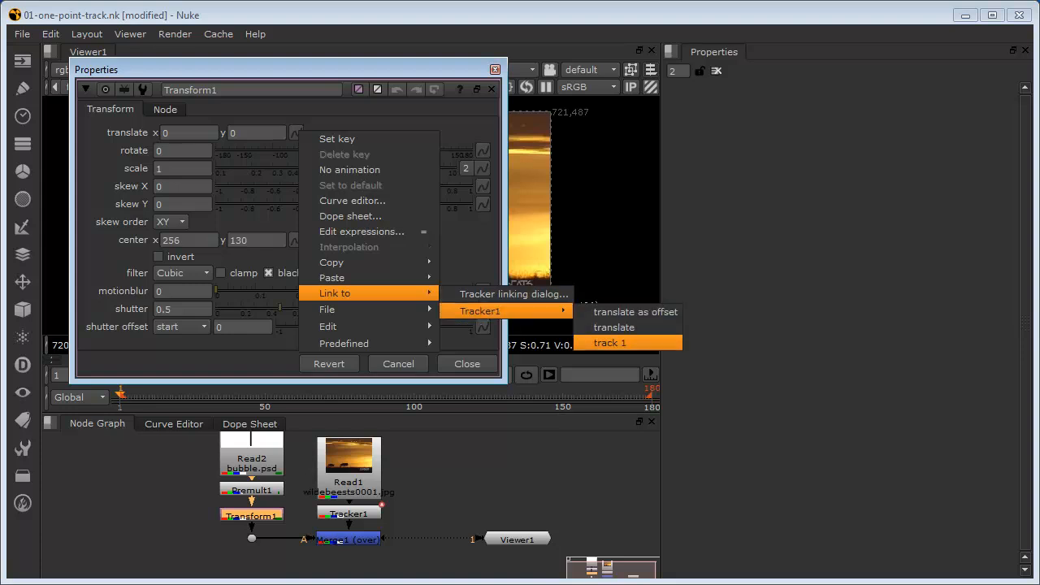
left_click(610, 342)
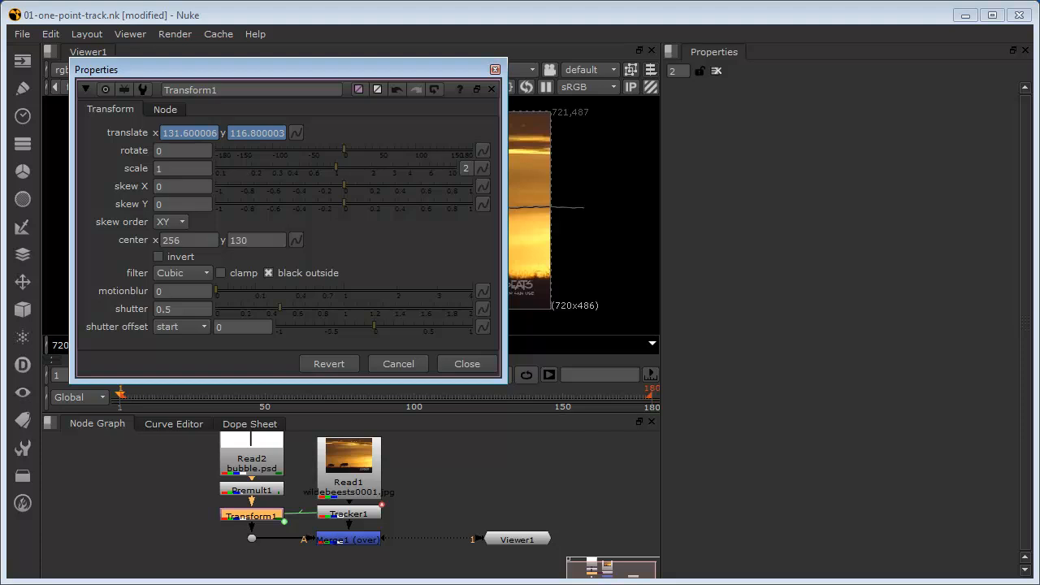
Close the floating Transform1 properties to see the bubble shifted by the track
left_click(467, 363)
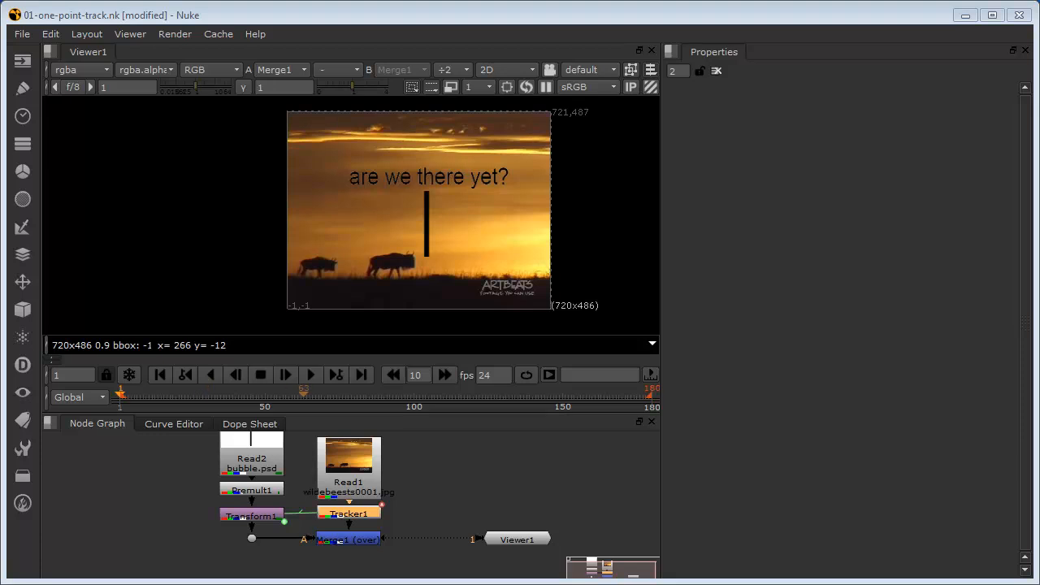
Play the footage to check the bubble follows the herd, then stop playback
left_click(311, 374)
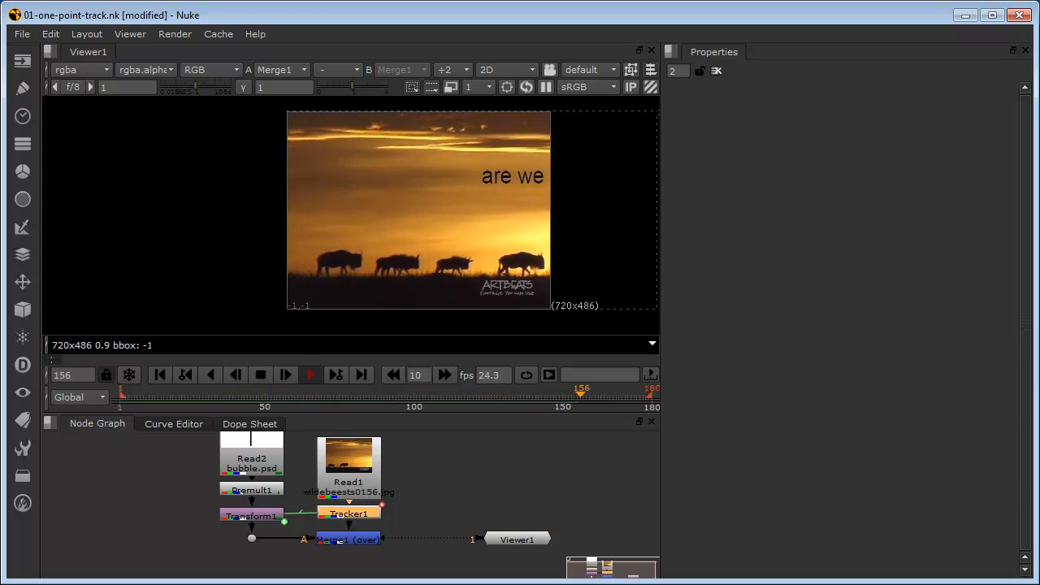
left_click(187, 396)
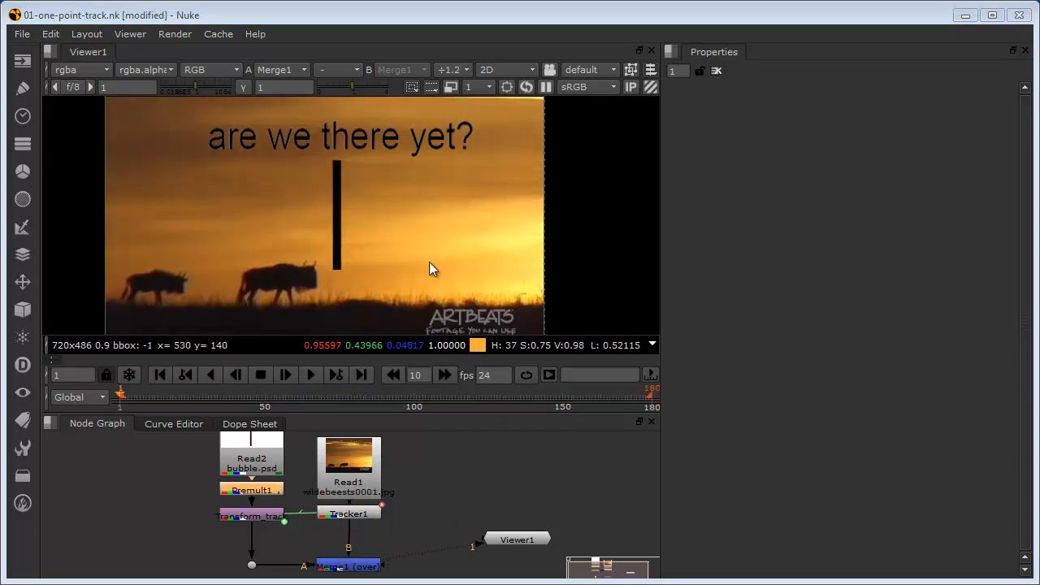
mouse_move(292, 195)
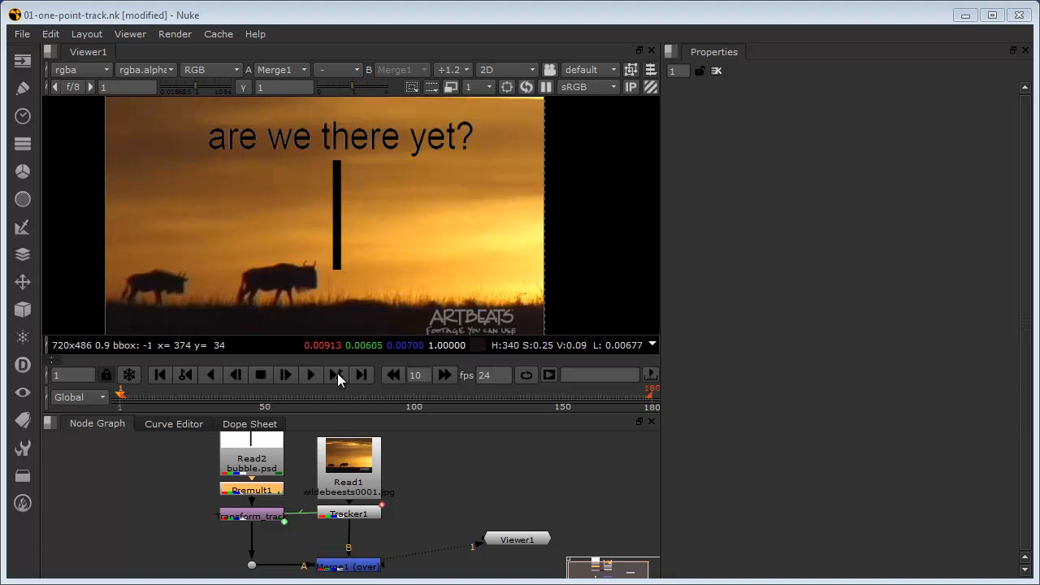
mouse_move(260, 452)
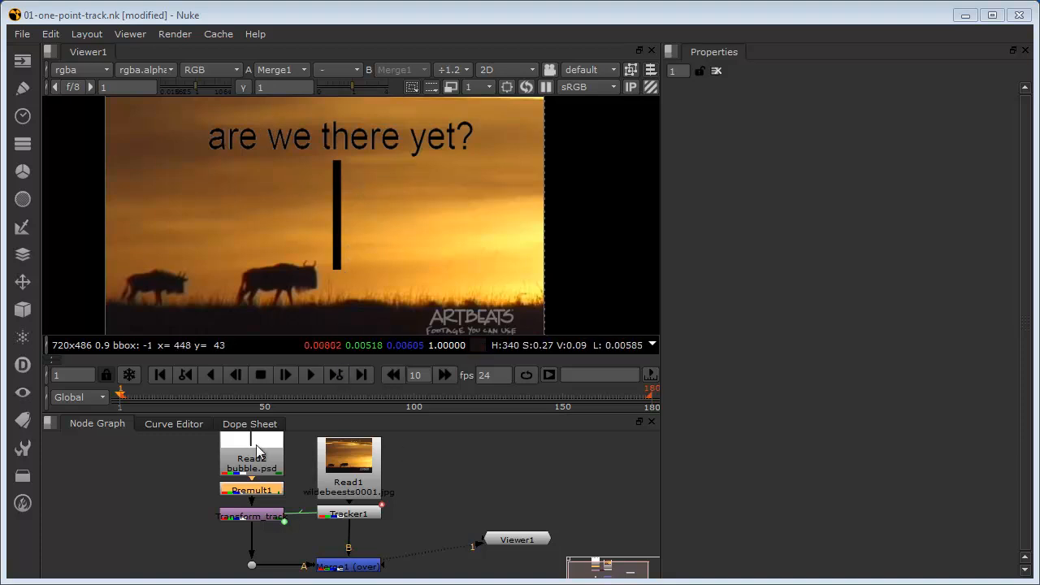
mouse_move(182, 278)
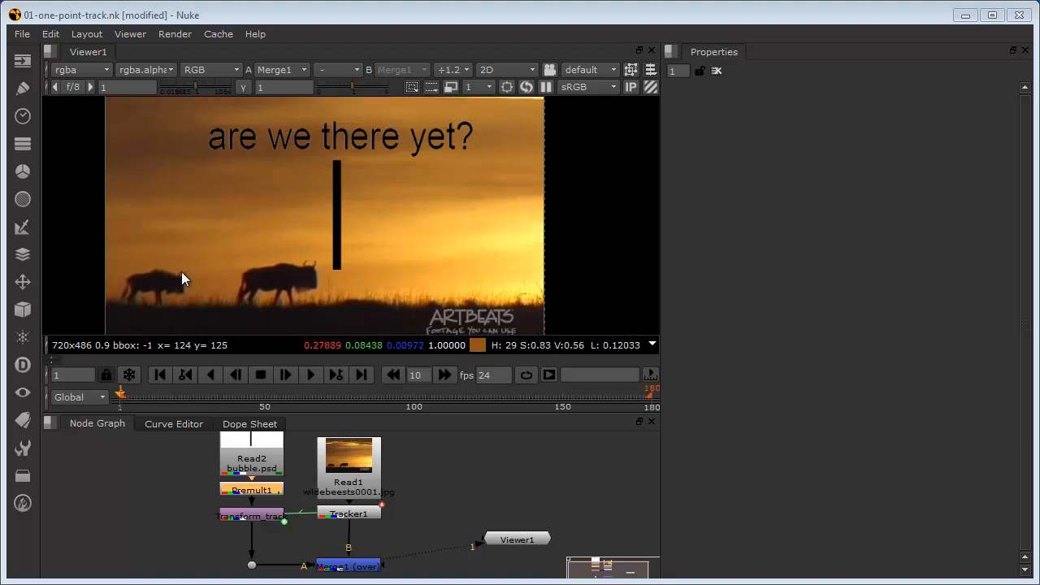
mouse_move(319, 312)
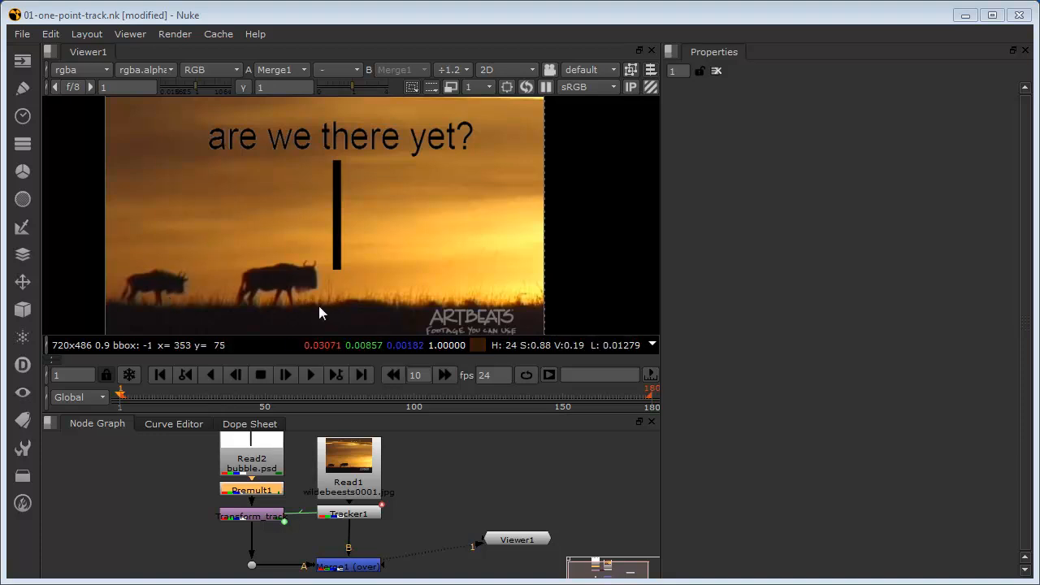
mouse_move(474, 458)
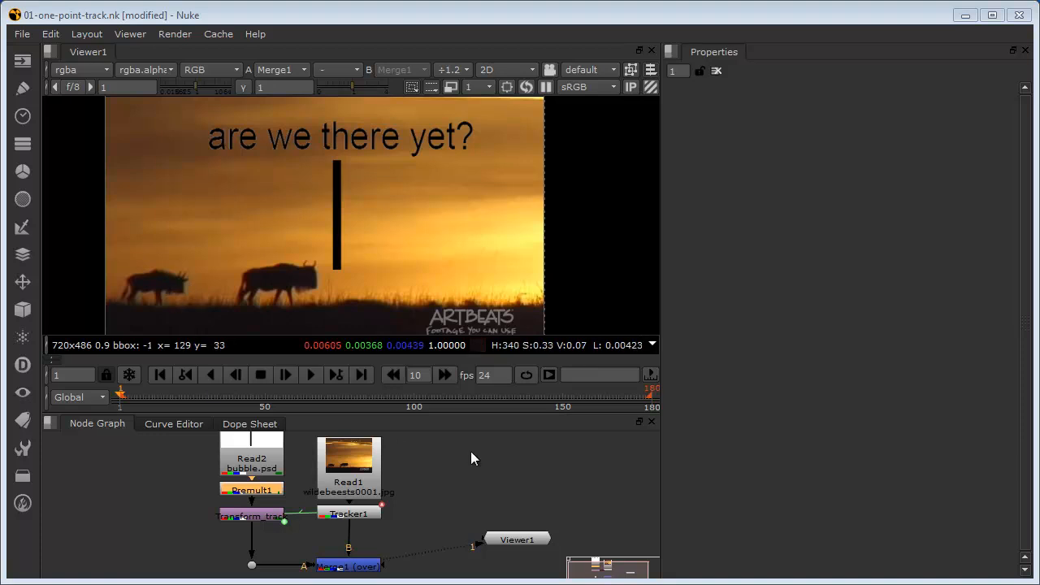
mouse_move(474, 459)
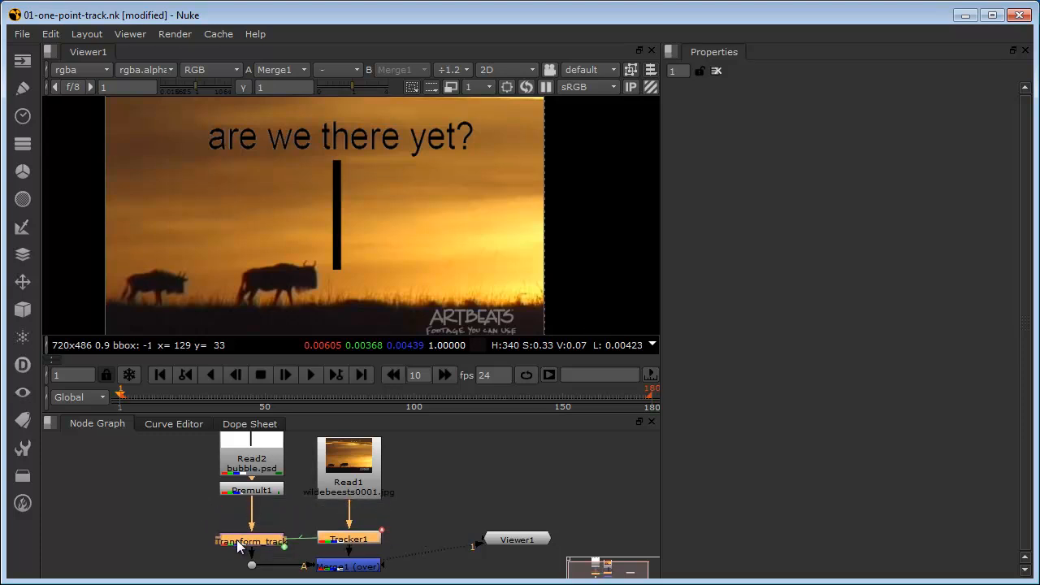
Add a Transform node below Premult1 and shrink the bubble to 0.33 scale
left_click(251, 490)
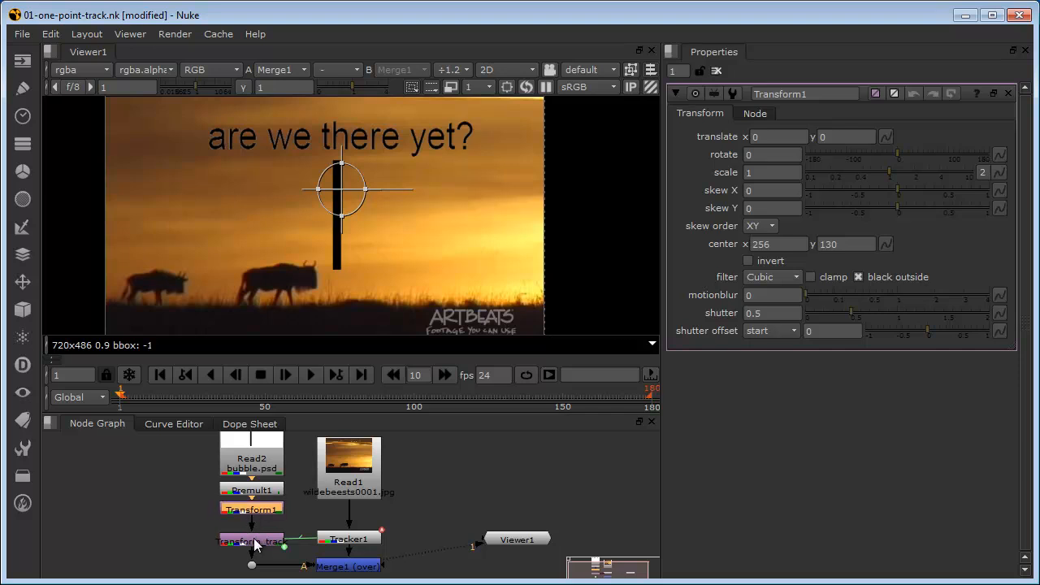
mouse_move(690, 317)
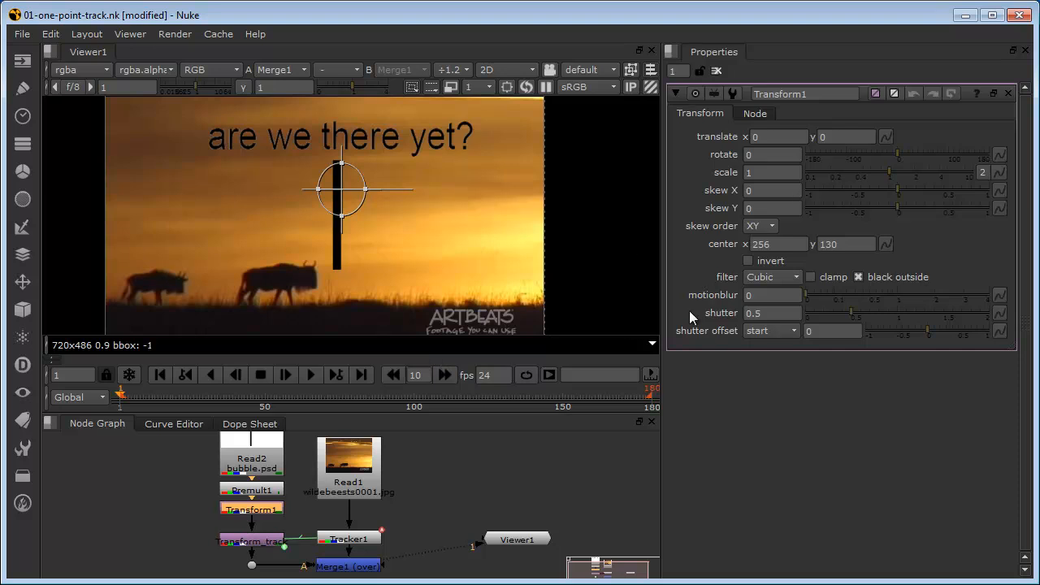
mouse_move(890, 180)
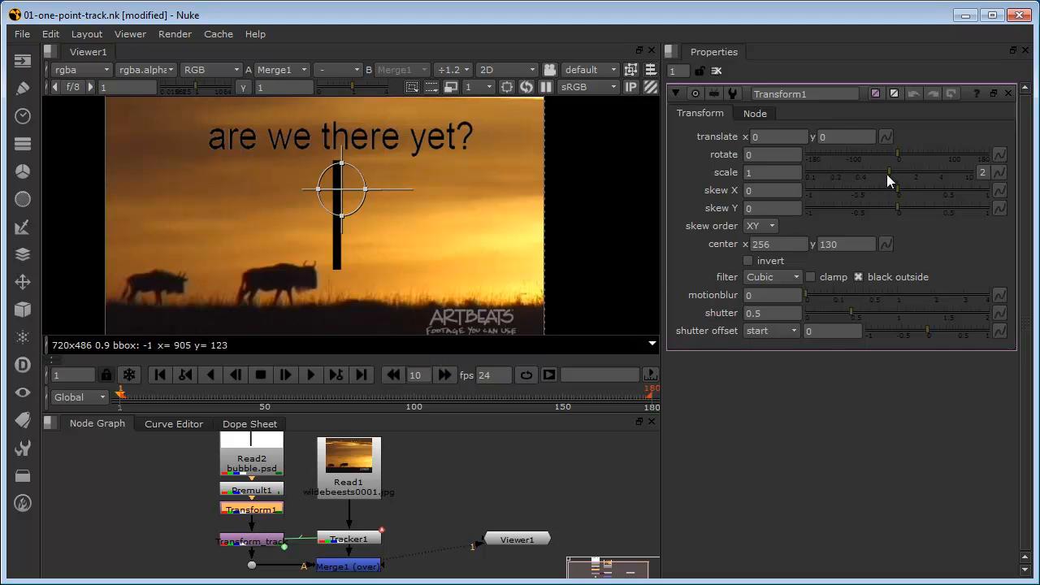
left_click_drag(898, 173, 869, 172)
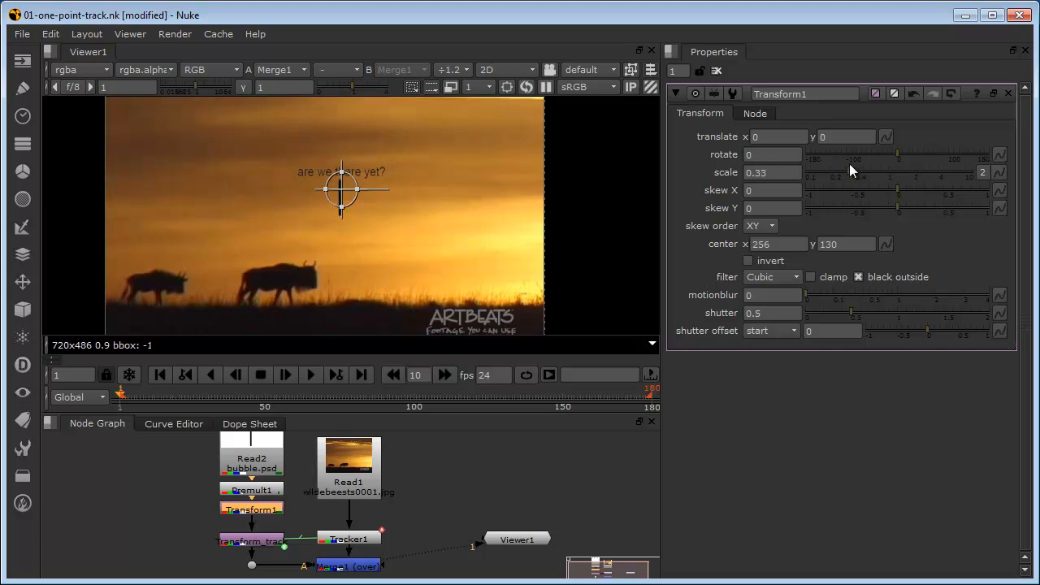
mouse_move(817, 328)
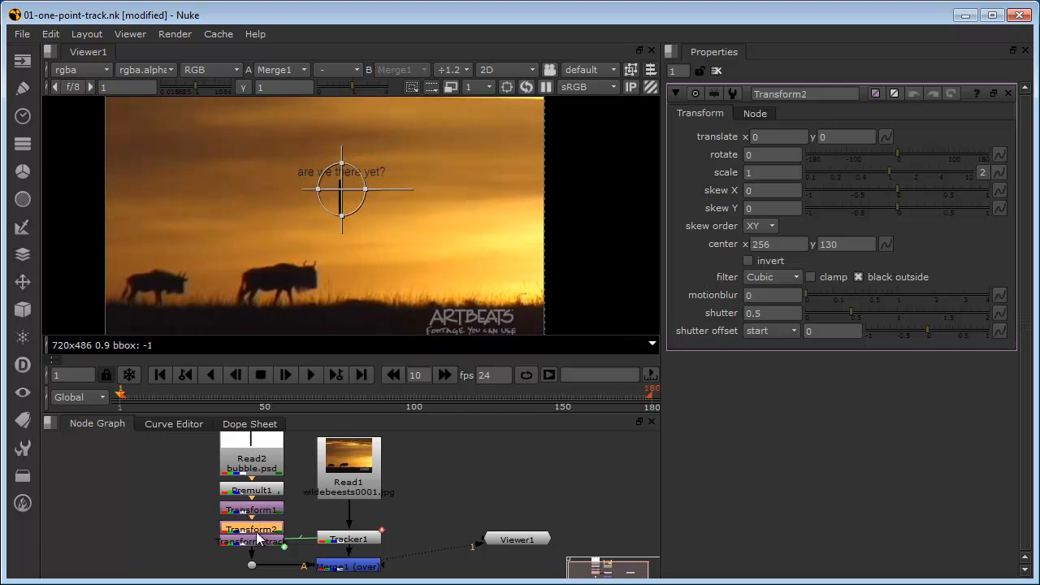
mouse_move(358, 188)
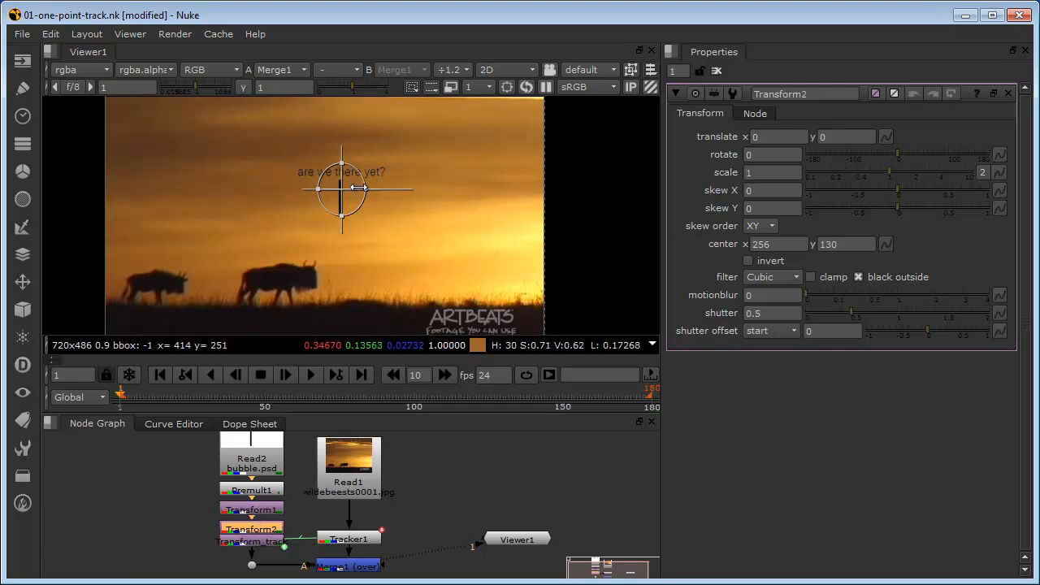
Move the small bubble by -256, -79 over the left wildebeest and check frame 21
left_click_drag(342, 188, 205, 234)
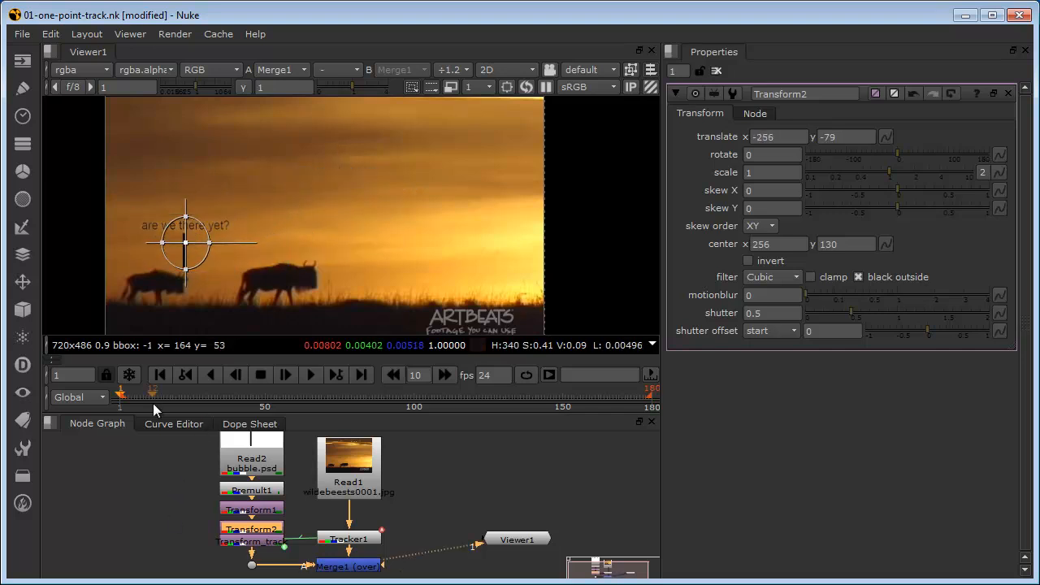
left_click(311, 375)
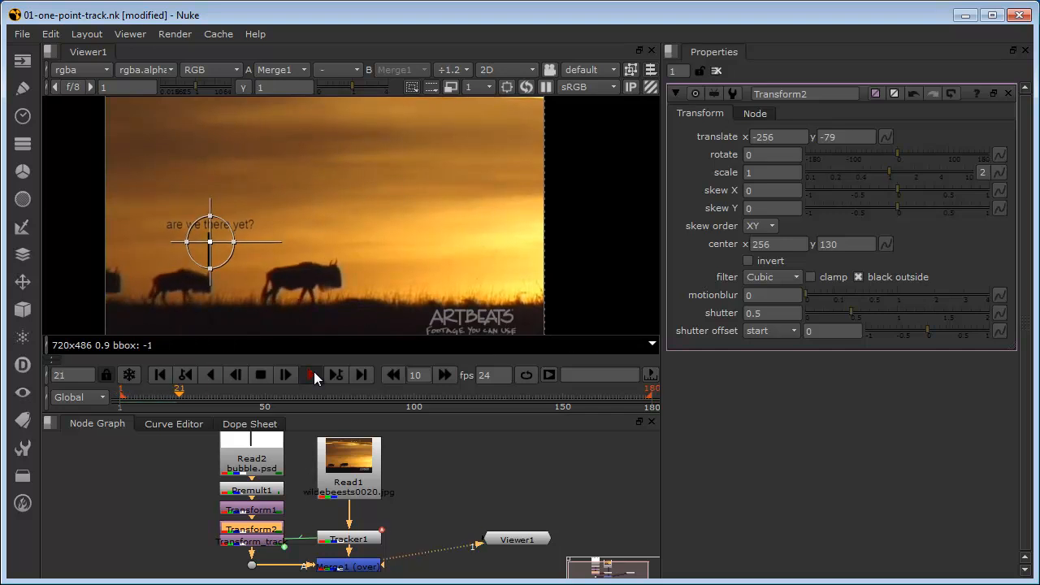
left_click(311, 375)
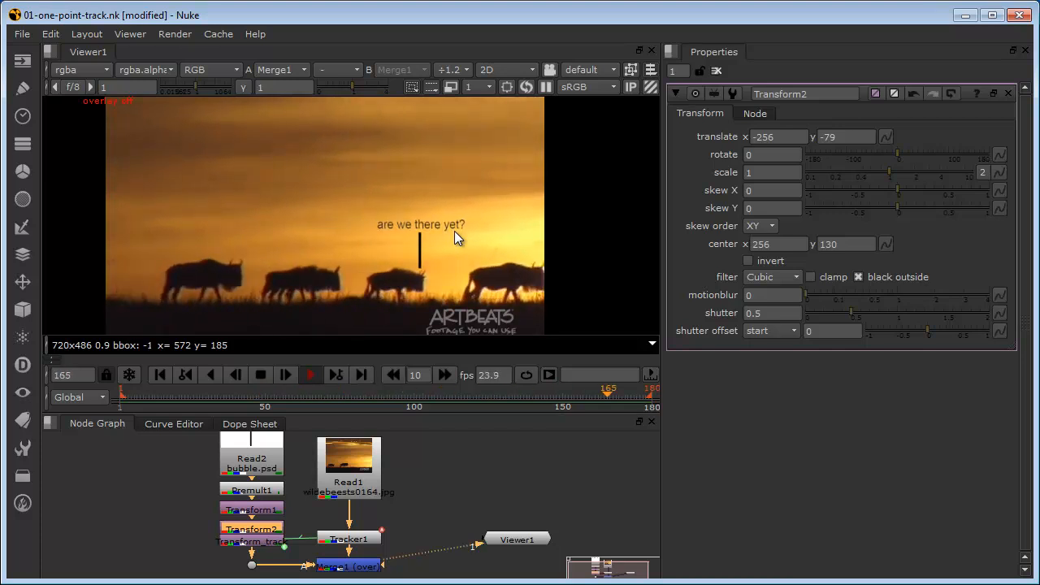
left_click(217, 391)
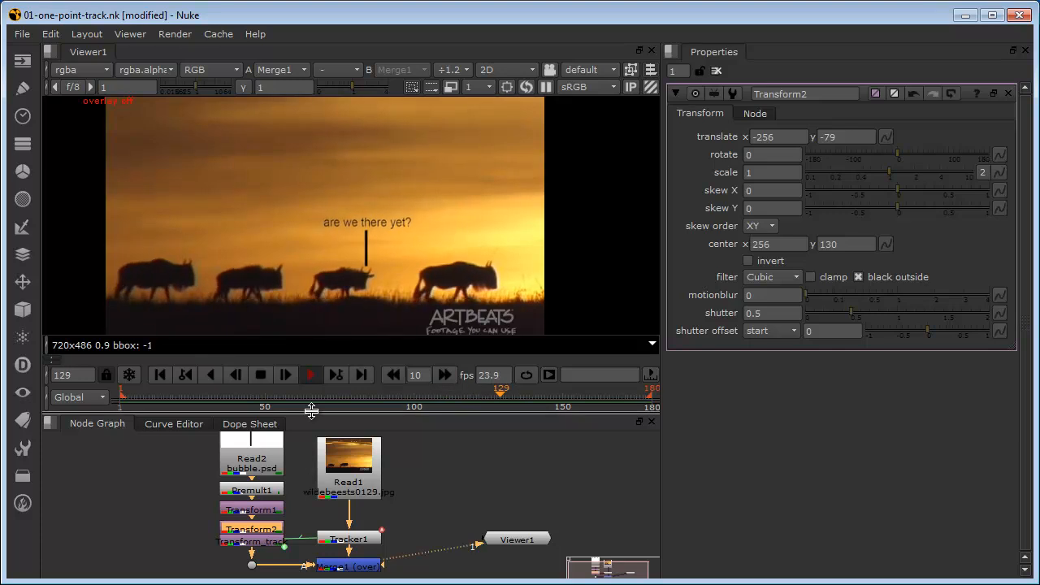
left_click(286, 375)
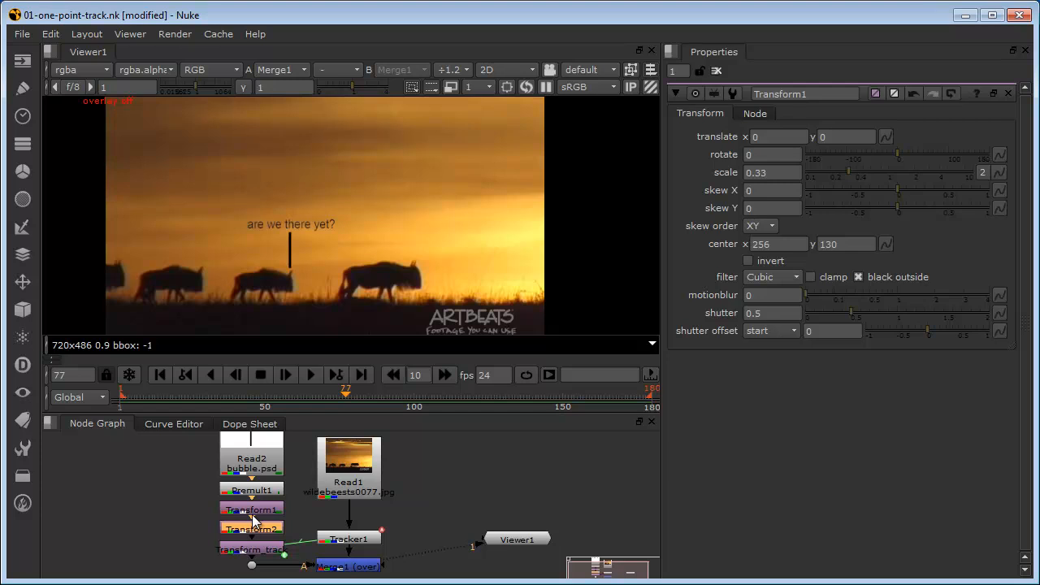
Open Transform1's properties to show its 0.33 scale setting
left_click(252, 509)
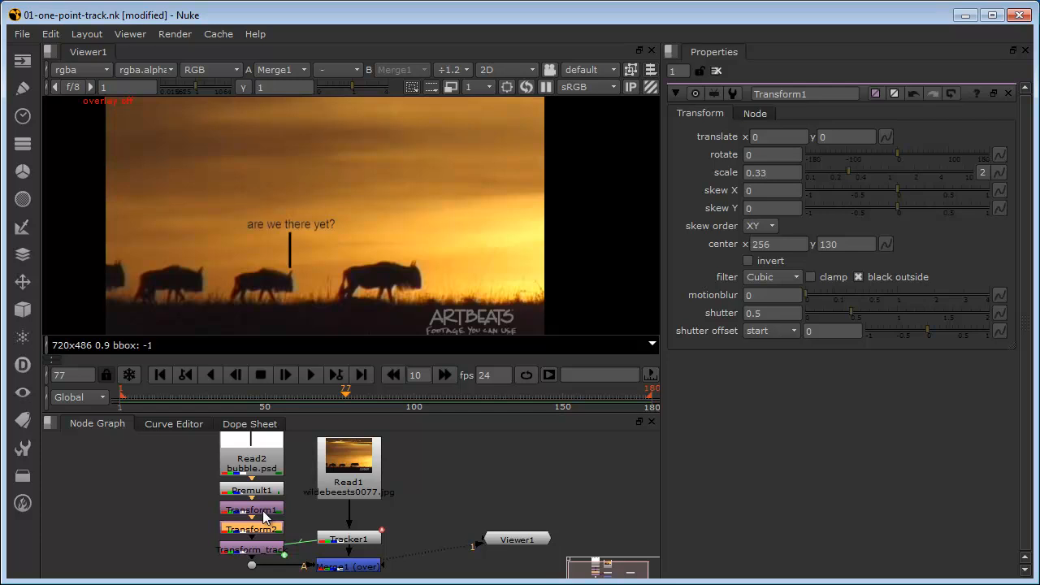
mouse_move(779, 477)
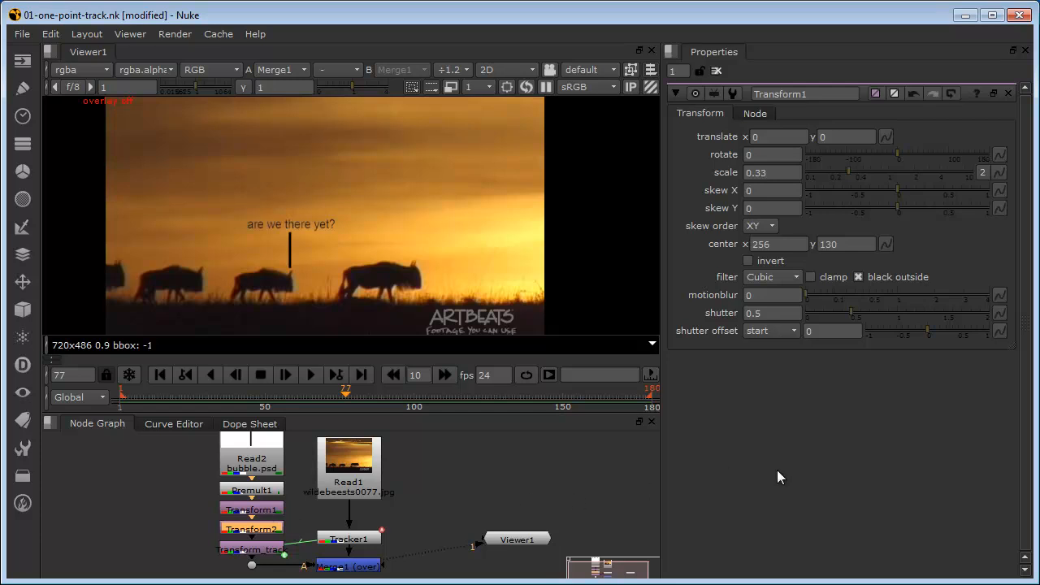
mouse_move(520, 456)
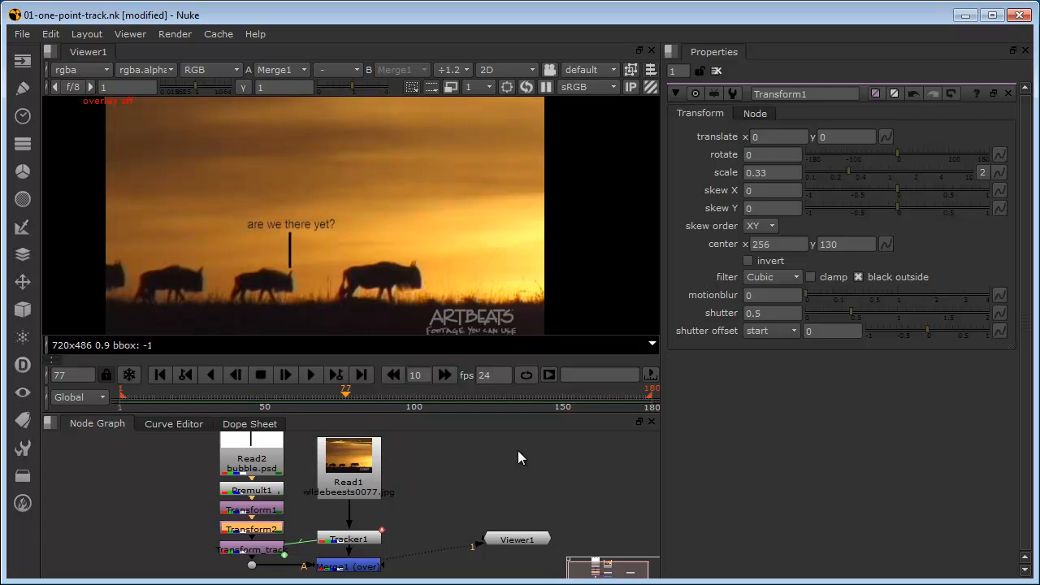